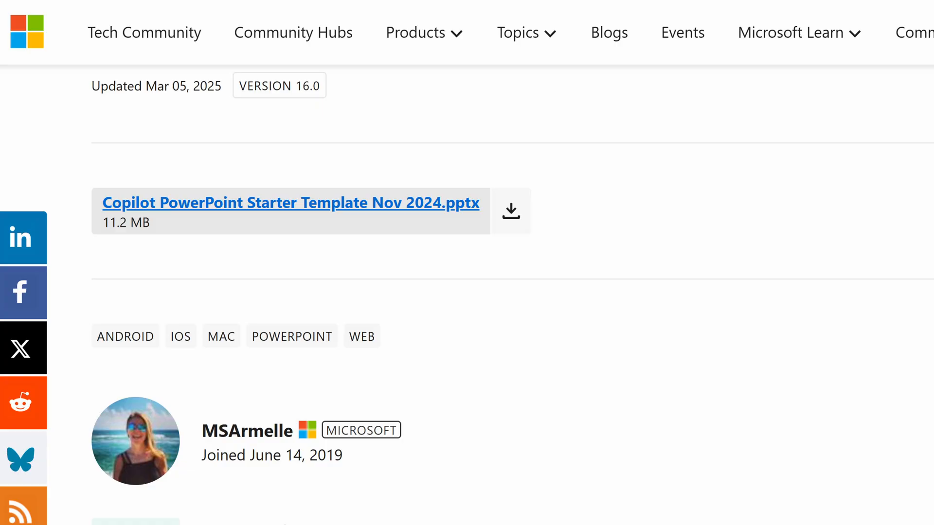
Download the Copilot PowerPoint Starter Template Nov 2024.pptx from the Tech Community page.
{"action": "left_click", "coordinate": [289, 202]}
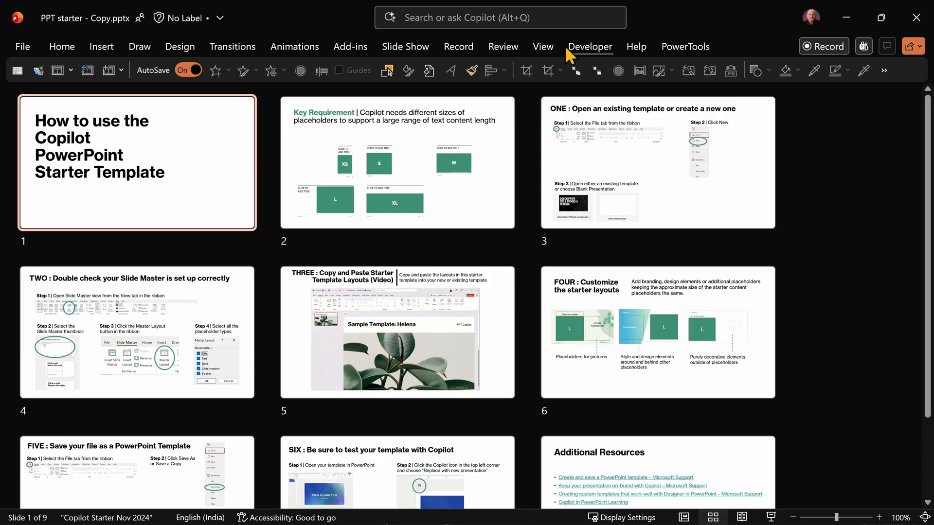
Show the starter file's Slide Master view and select its top-level master.
{"action": "left_click", "coordinate": [543, 46]}
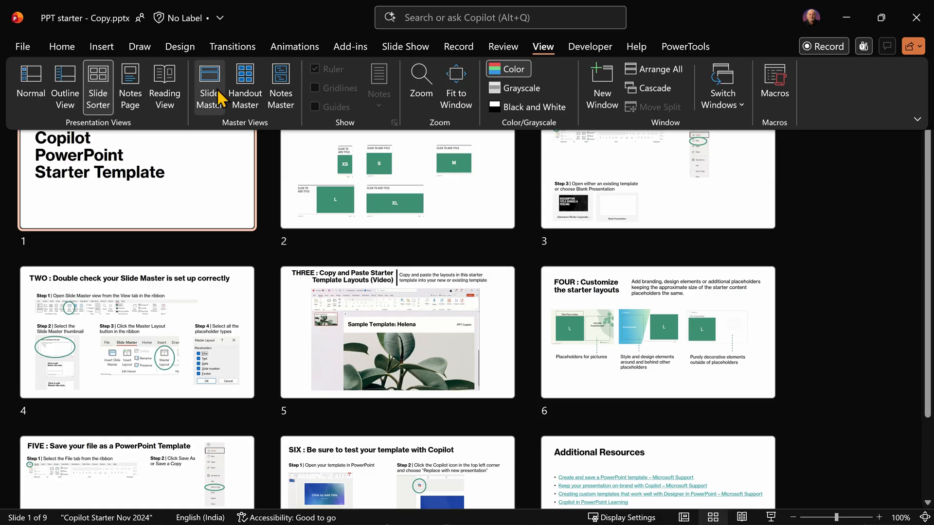
{"action": "left_click", "coordinate": [209, 86]}
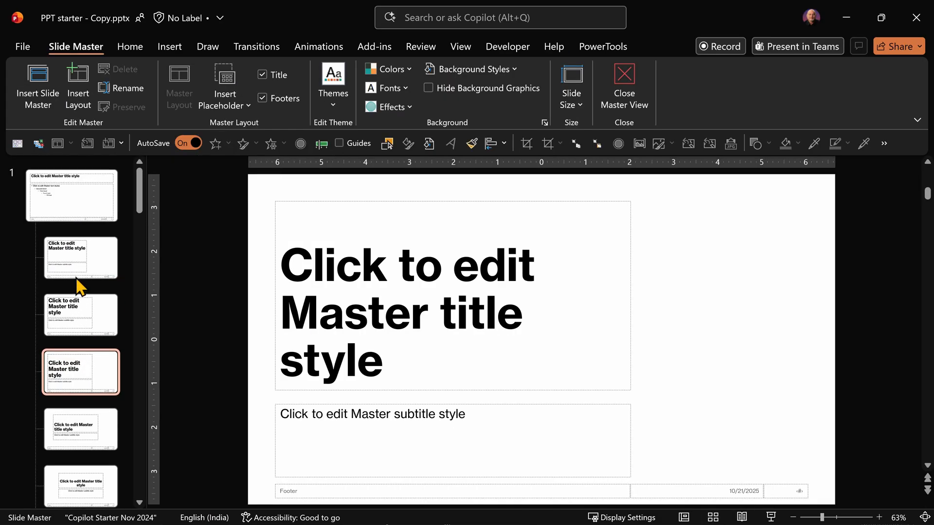
{"action": "left_click", "coordinate": [72, 196]}
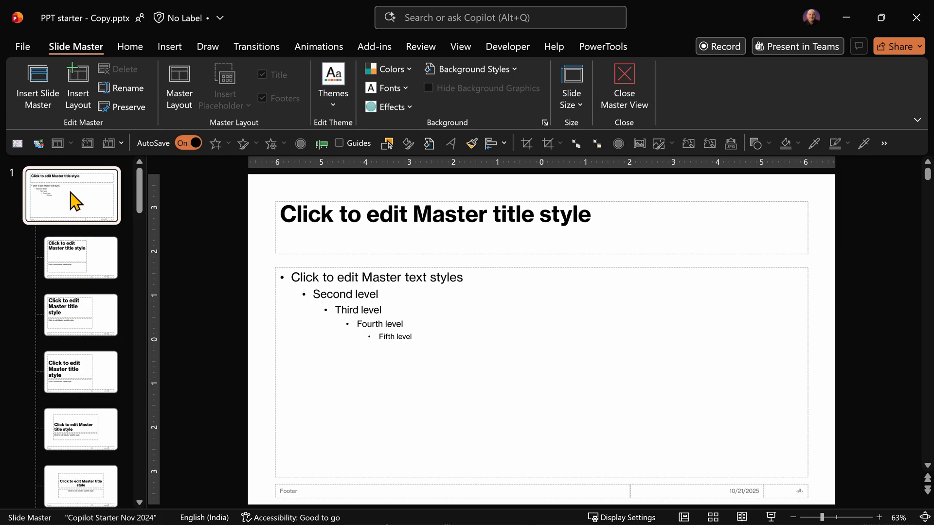
{"action": "mouse_move", "coordinate": [73, 201]}
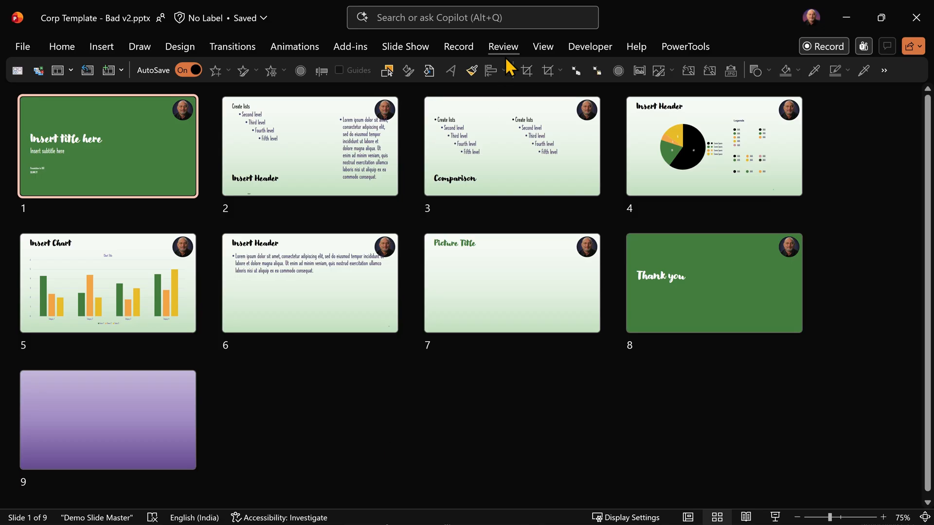
Show Corp Template - Bad v2 in Slide Master view and select its green top master.
{"action": "left_click", "coordinate": [543, 45]}
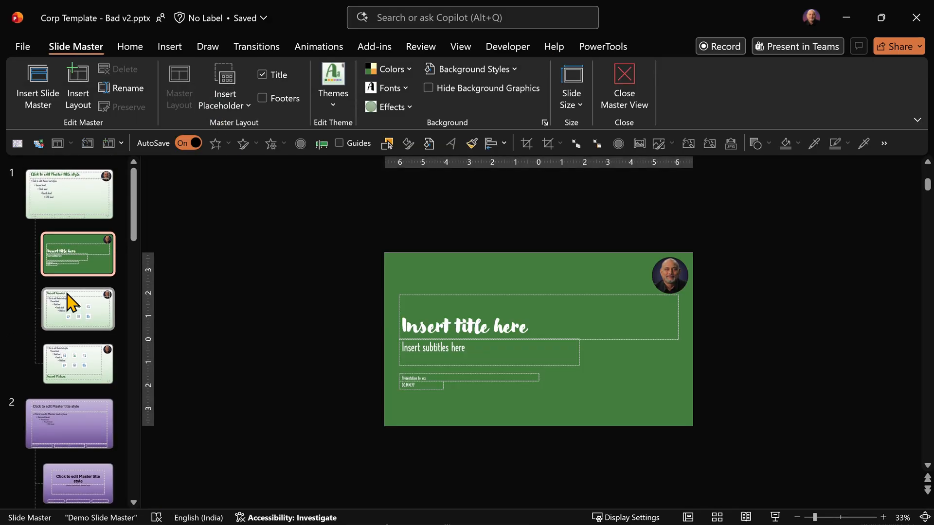
{"action": "left_click", "coordinate": [70, 192]}
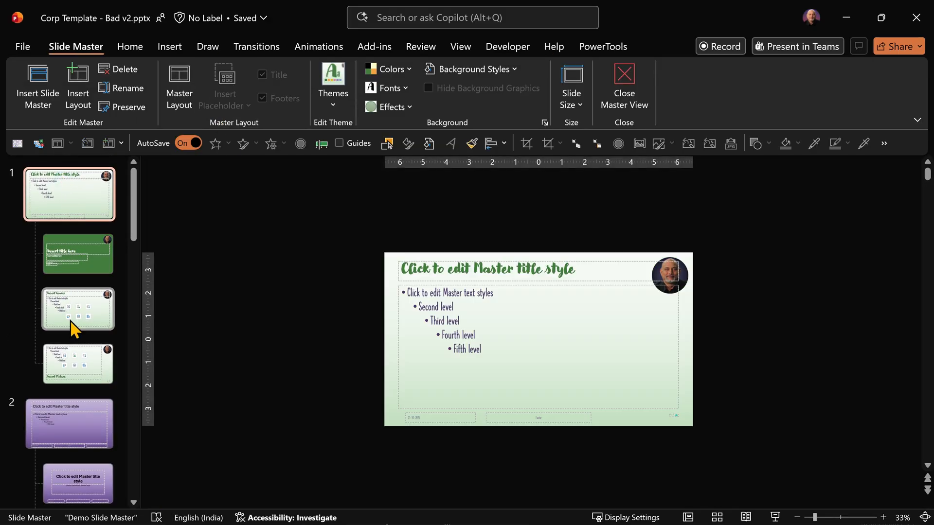
{"action": "mouse_move", "coordinate": [63, 434]}
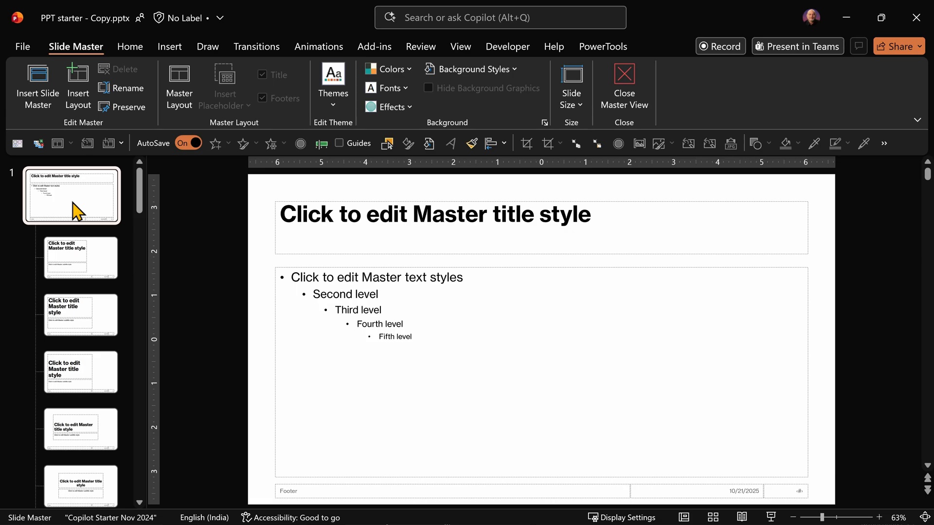
{"action": "mouse_move", "coordinate": [87, 271]}
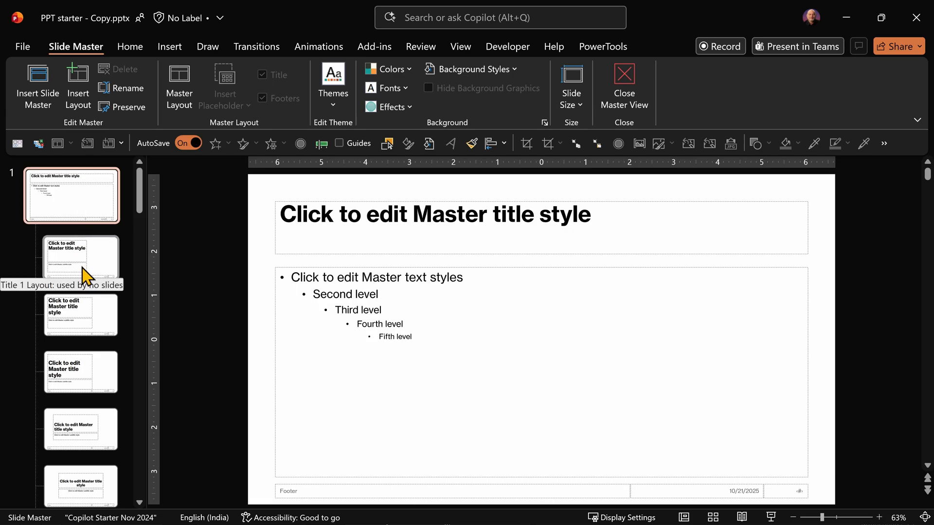
Select the starter template's layouts from the first one down to the end of the list.
{"action": "left_click", "coordinate": [81, 258]}
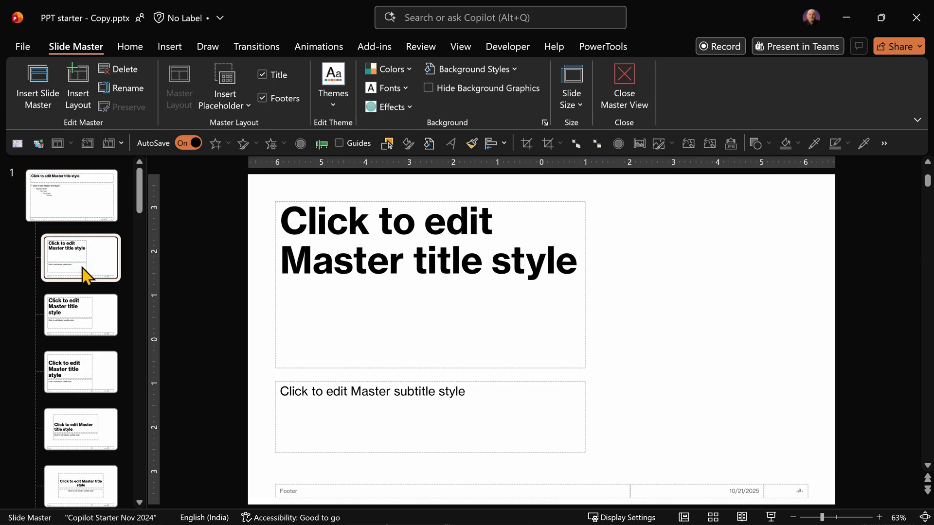
{"action": "scroll", "scroll_direction": "down", "scroll_amount": 3}
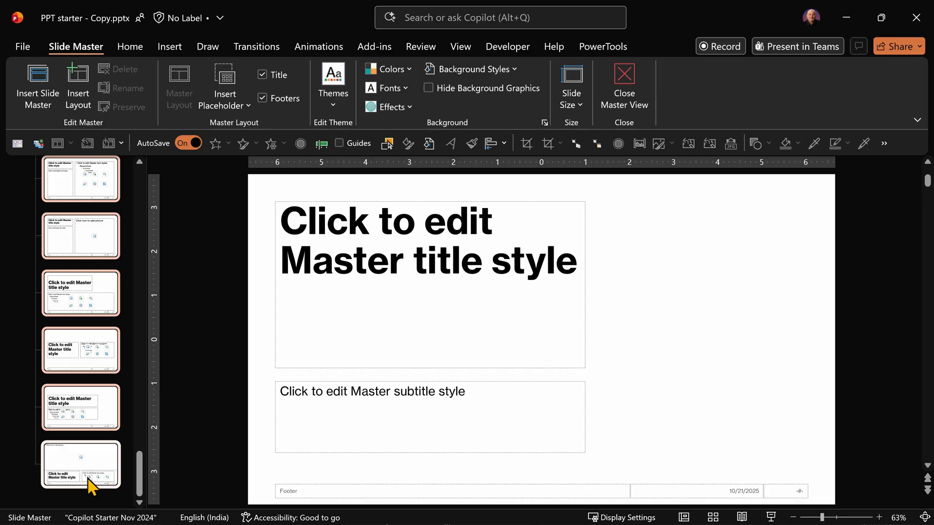
{"action": "mouse_move", "coordinate": [92, 482]}
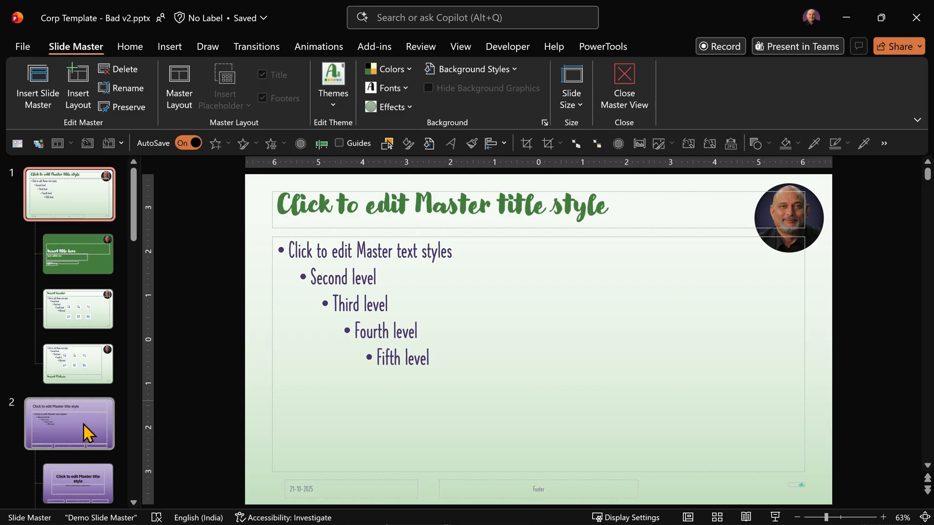
Paste the starter layouts into the corporate master after the Insert Picture layout.
{"action": "left_click", "coordinate": [78, 193]}
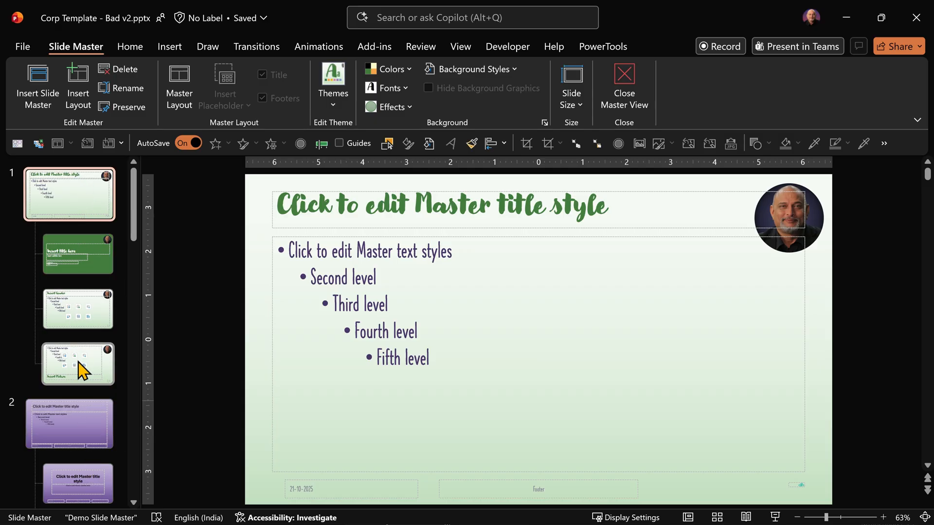
{"action": "left_click", "coordinate": [78, 364]}
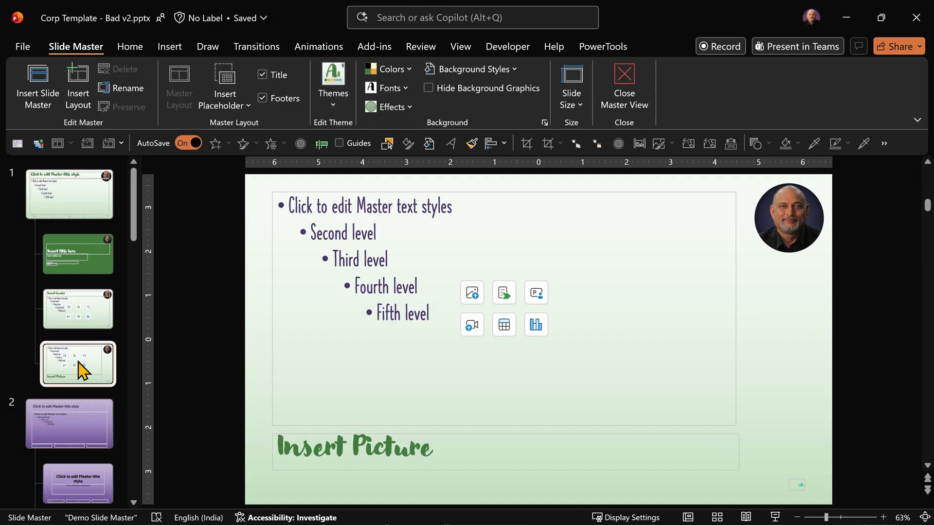
{"action": "left_click", "coordinate": [77, 365]}
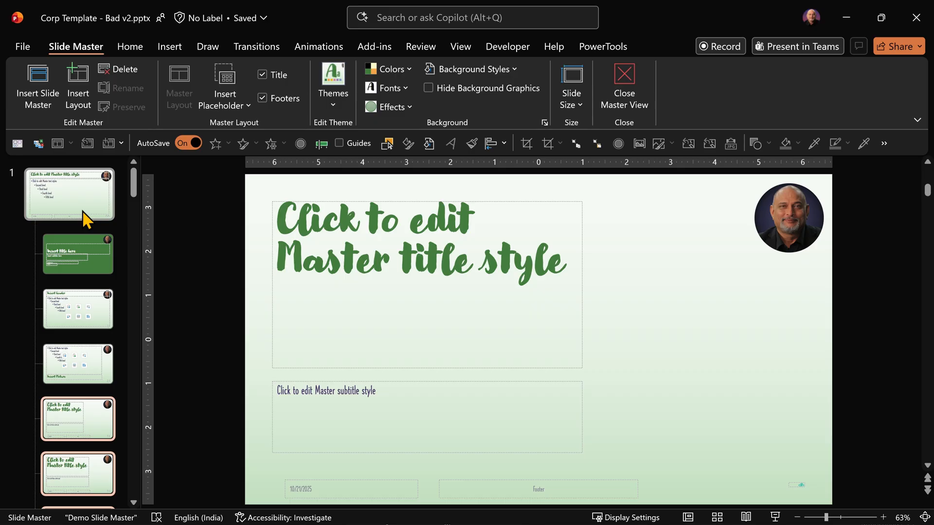
{"action": "scroll", "scroll_direction": "down", "scroll_amount": 3}
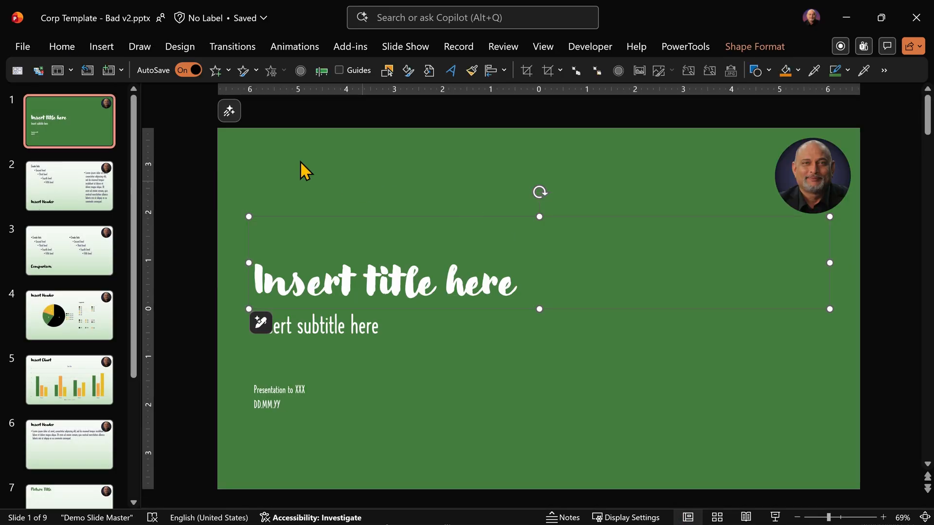
{"action": "mouse_move", "coordinate": [232, 113]}
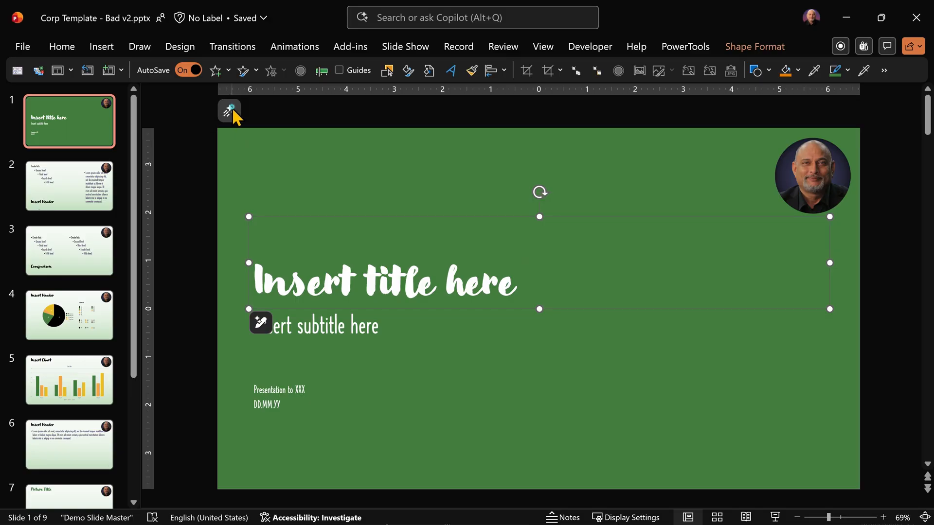
Start Copilot's Create a new presentation dialog using the corporate template.
{"action": "left_click", "coordinate": [229, 111]}
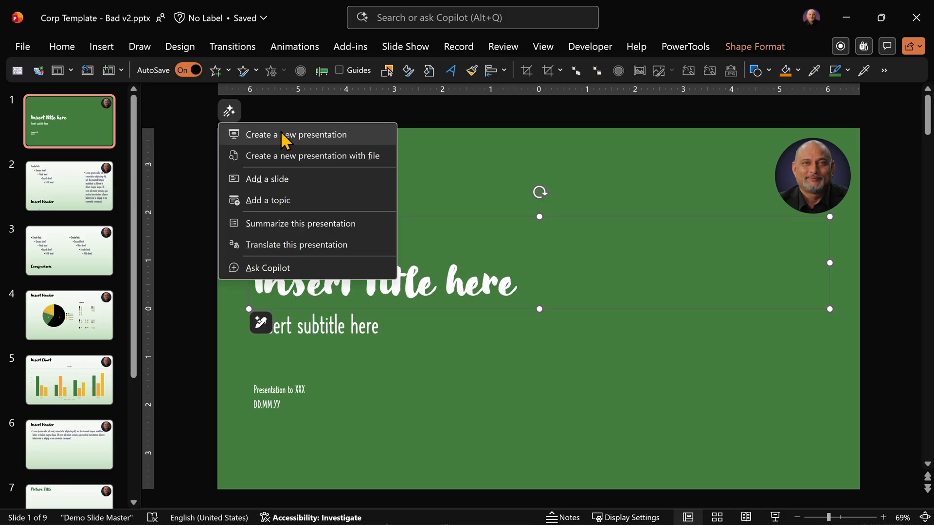
{"action": "left_click", "coordinate": [296, 134]}
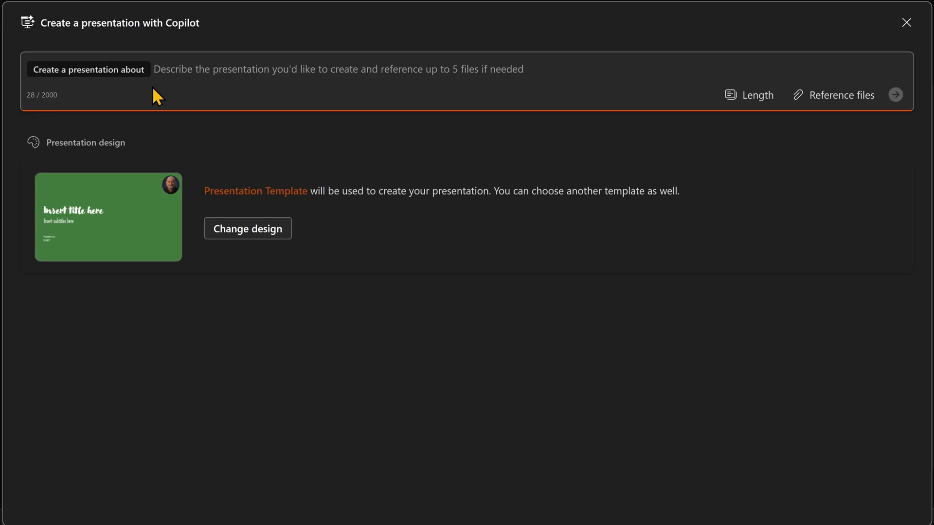
Ask Copilot for a short 'ev batteries' presentation and submit the request.
{"action": "type", "text": "ev batteries"}
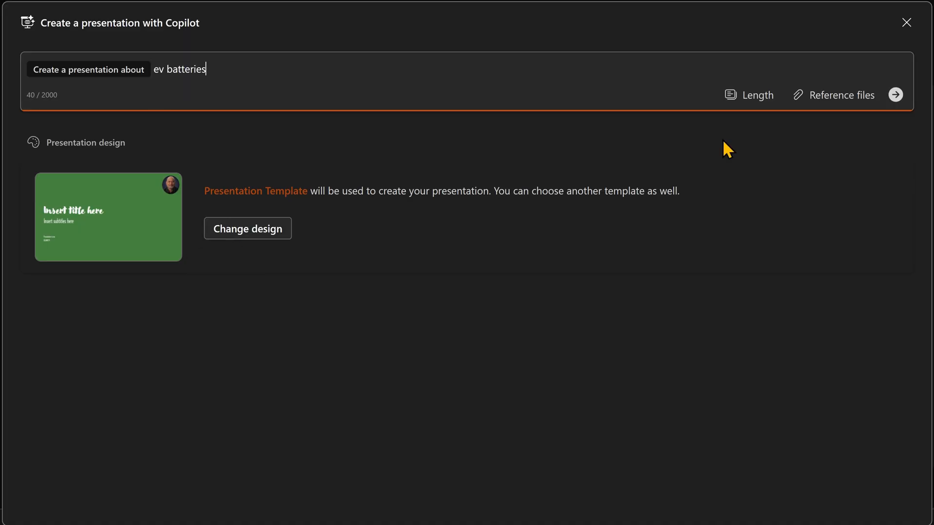
{"action": "left_click", "coordinate": [749, 95]}
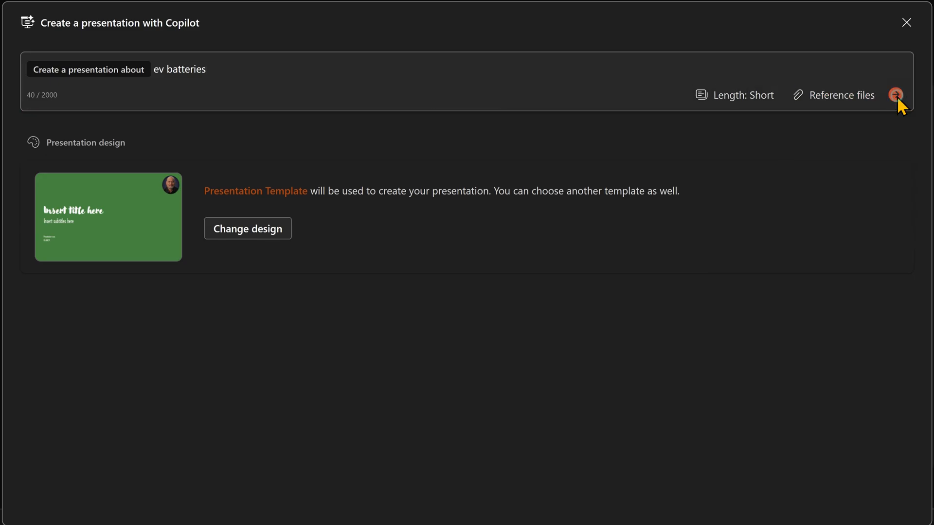
{"action": "left_click", "coordinate": [897, 94]}
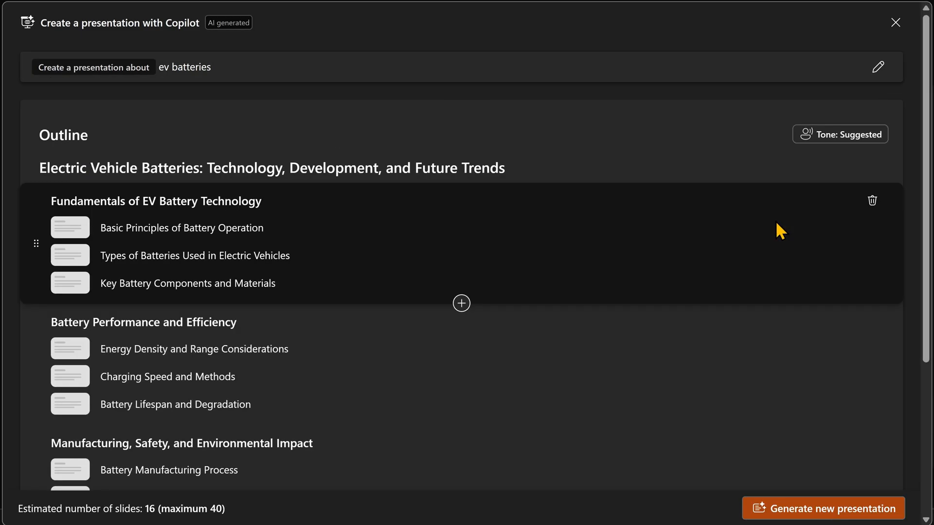
{"action": "mouse_move", "coordinate": [770, 234]}
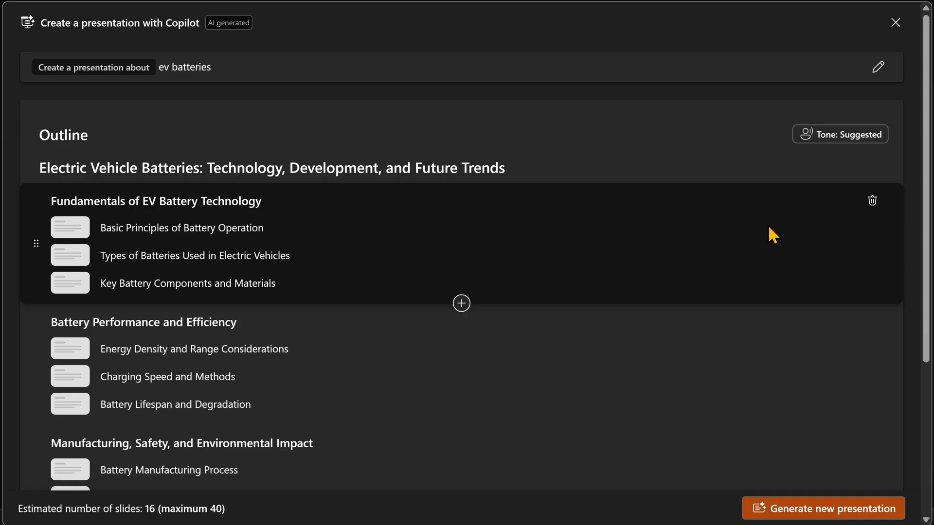
{"action": "mouse_move", "coordinate": [484, 321]}
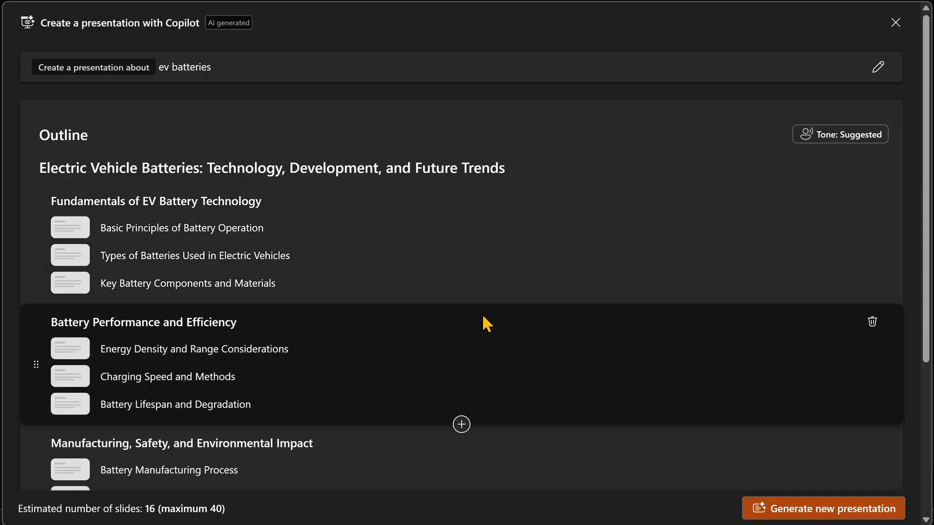
{"action": "mouse_move", "coordinate": [583, 351]}
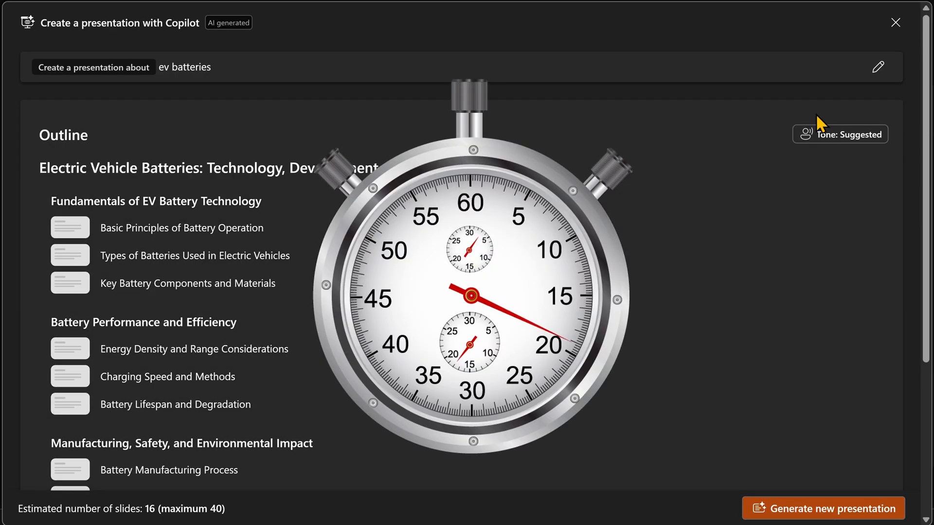
Generate the 19-slide EV batteries deck from Copilot's outline in the green template.
{"action": "left_click", "coordinate": [823, 521]}
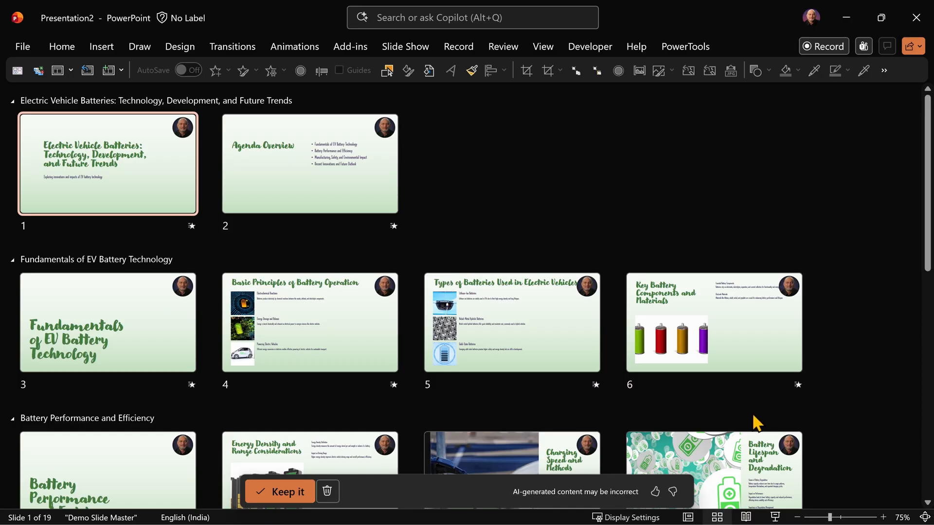